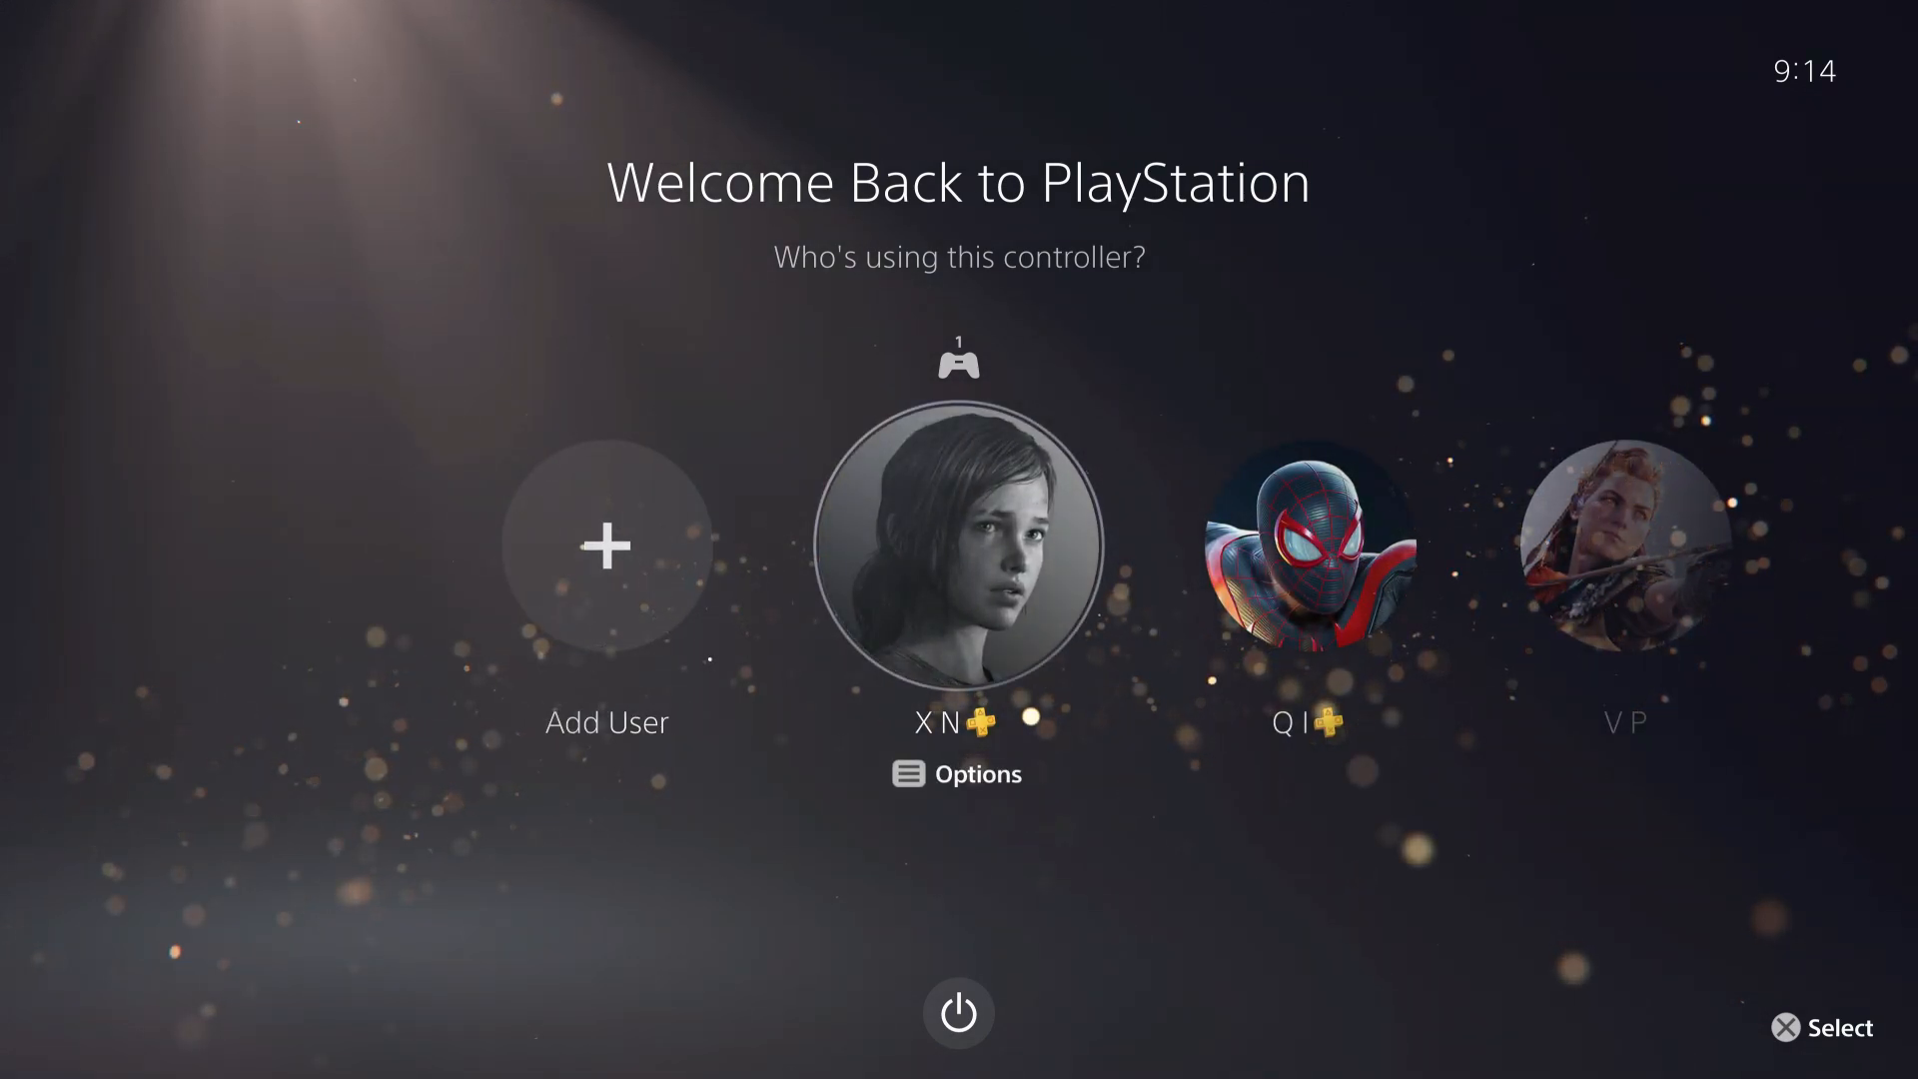
Sign in with the first user profile and bring up Control Center
click(959, 546)
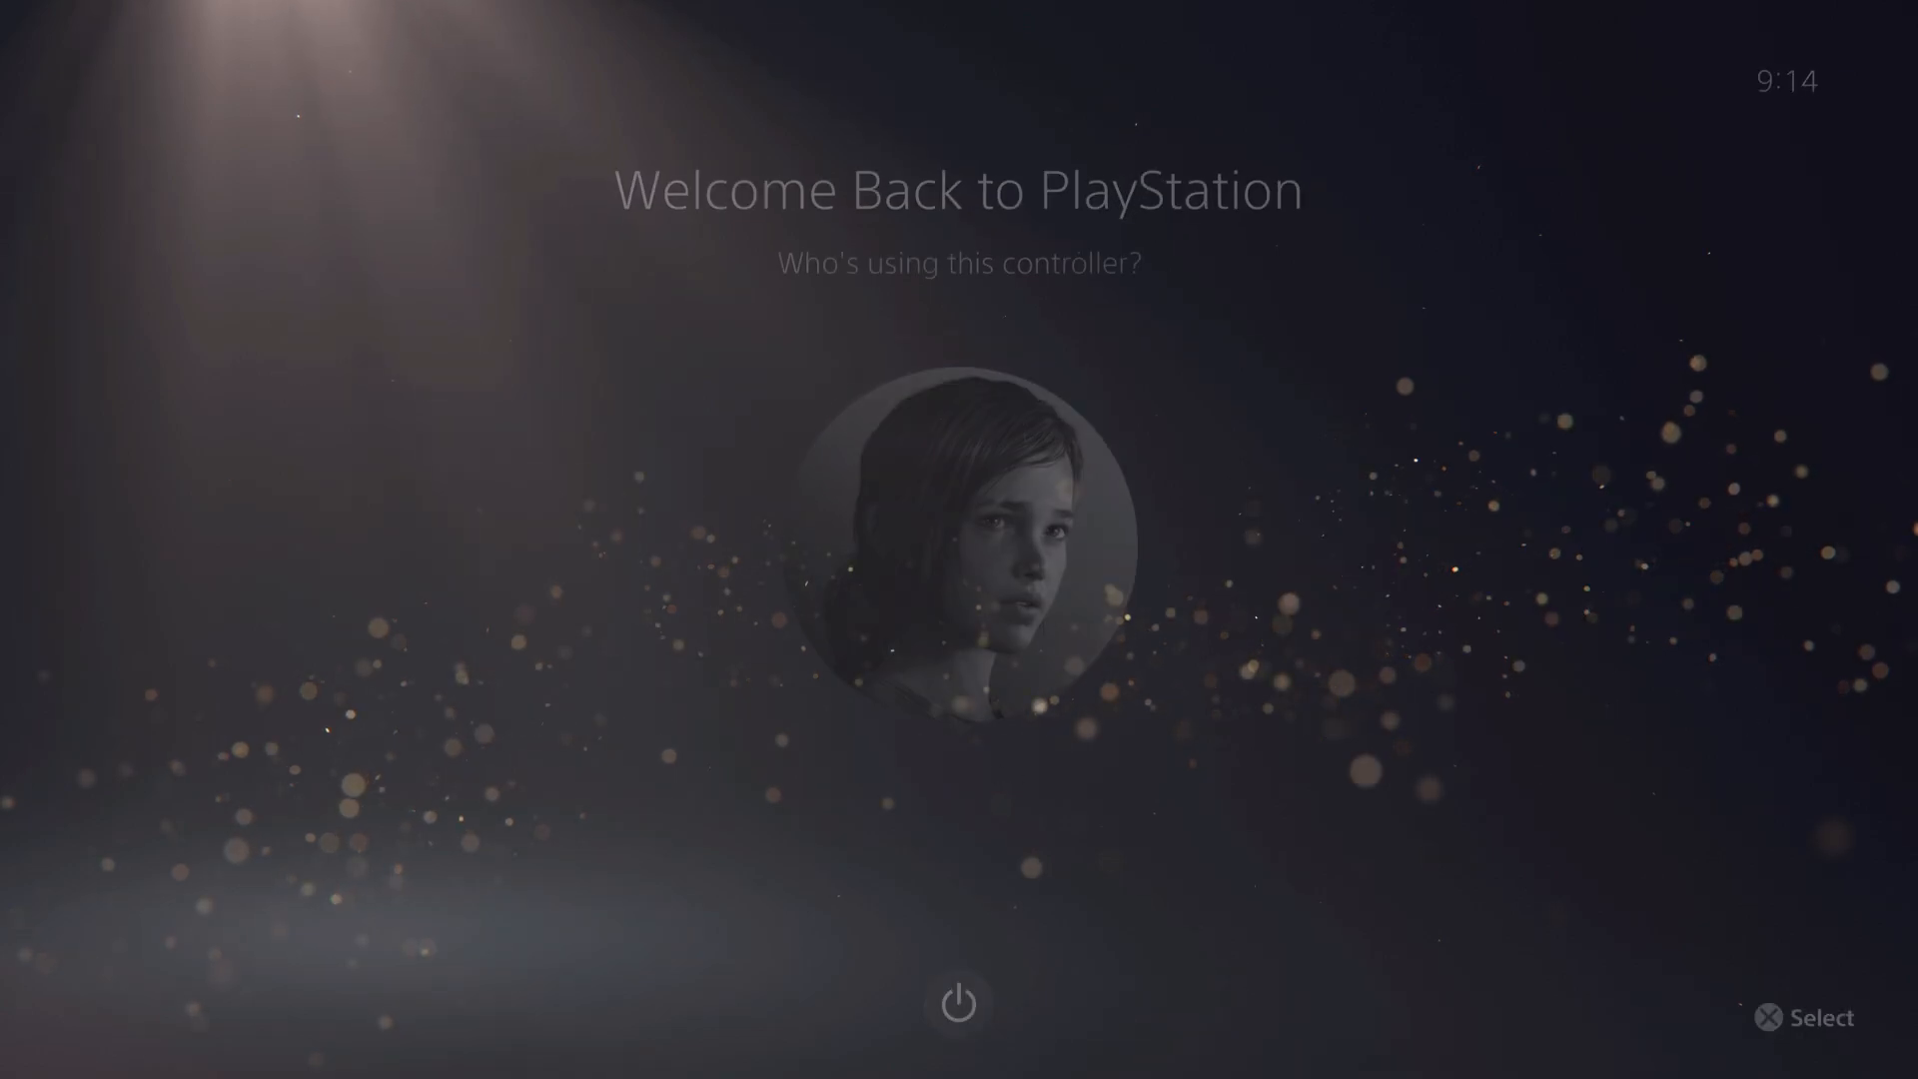
click(958, 550)
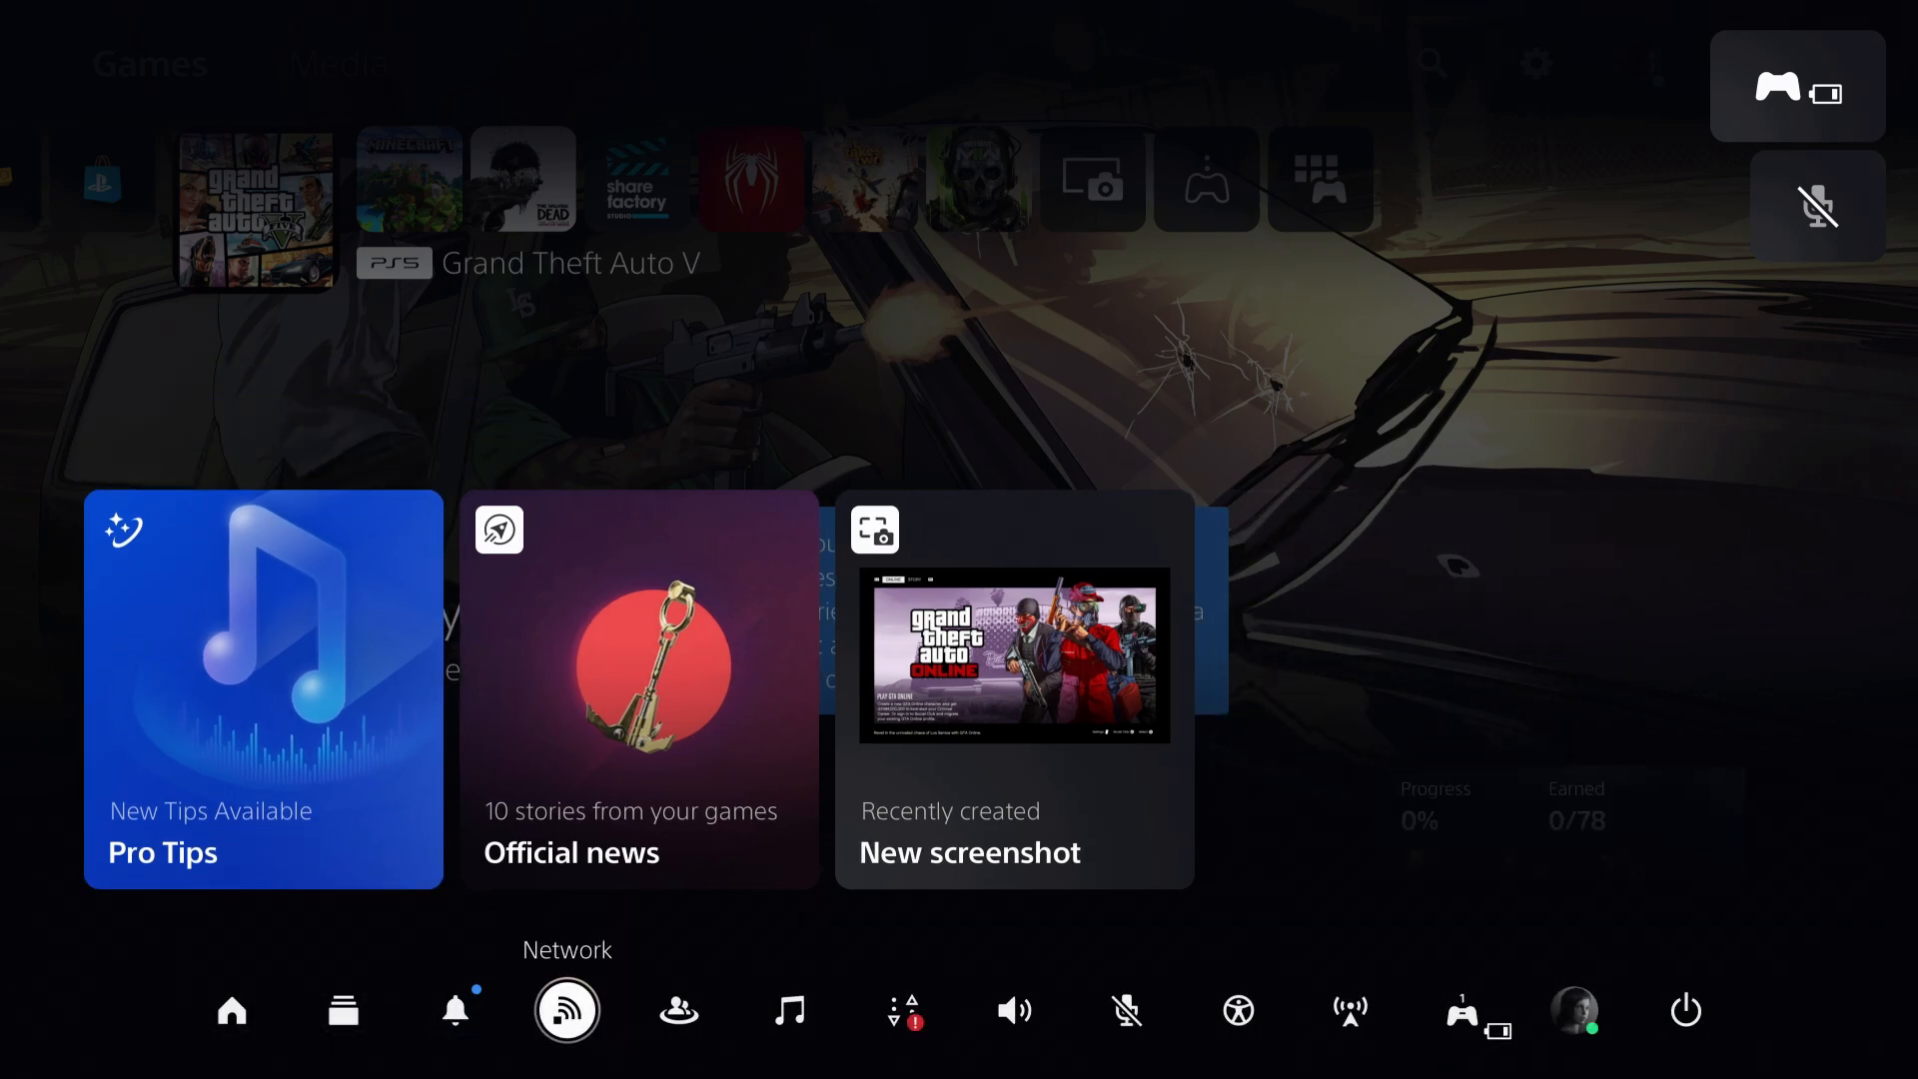
Enter customize mode for the Control Center quick controls
click(566, 1010)
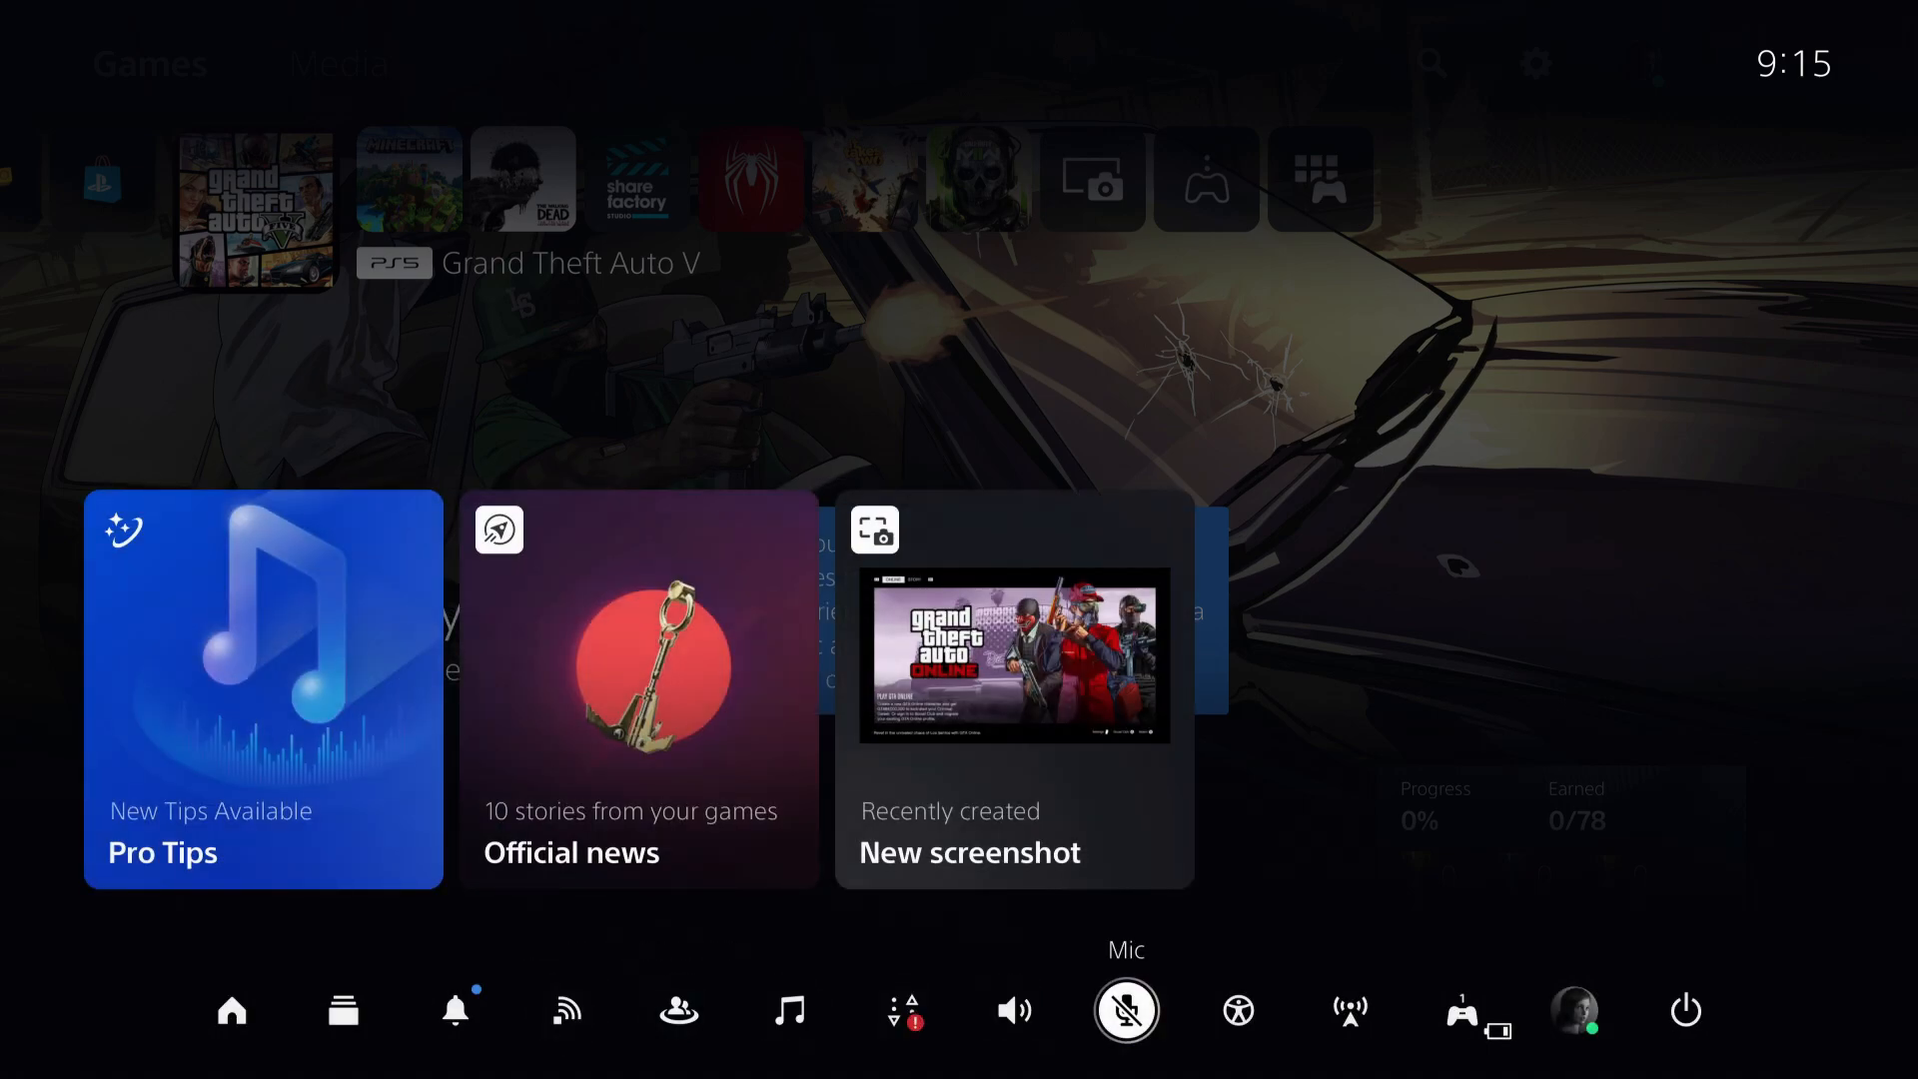
mouse_move(456, 1010)
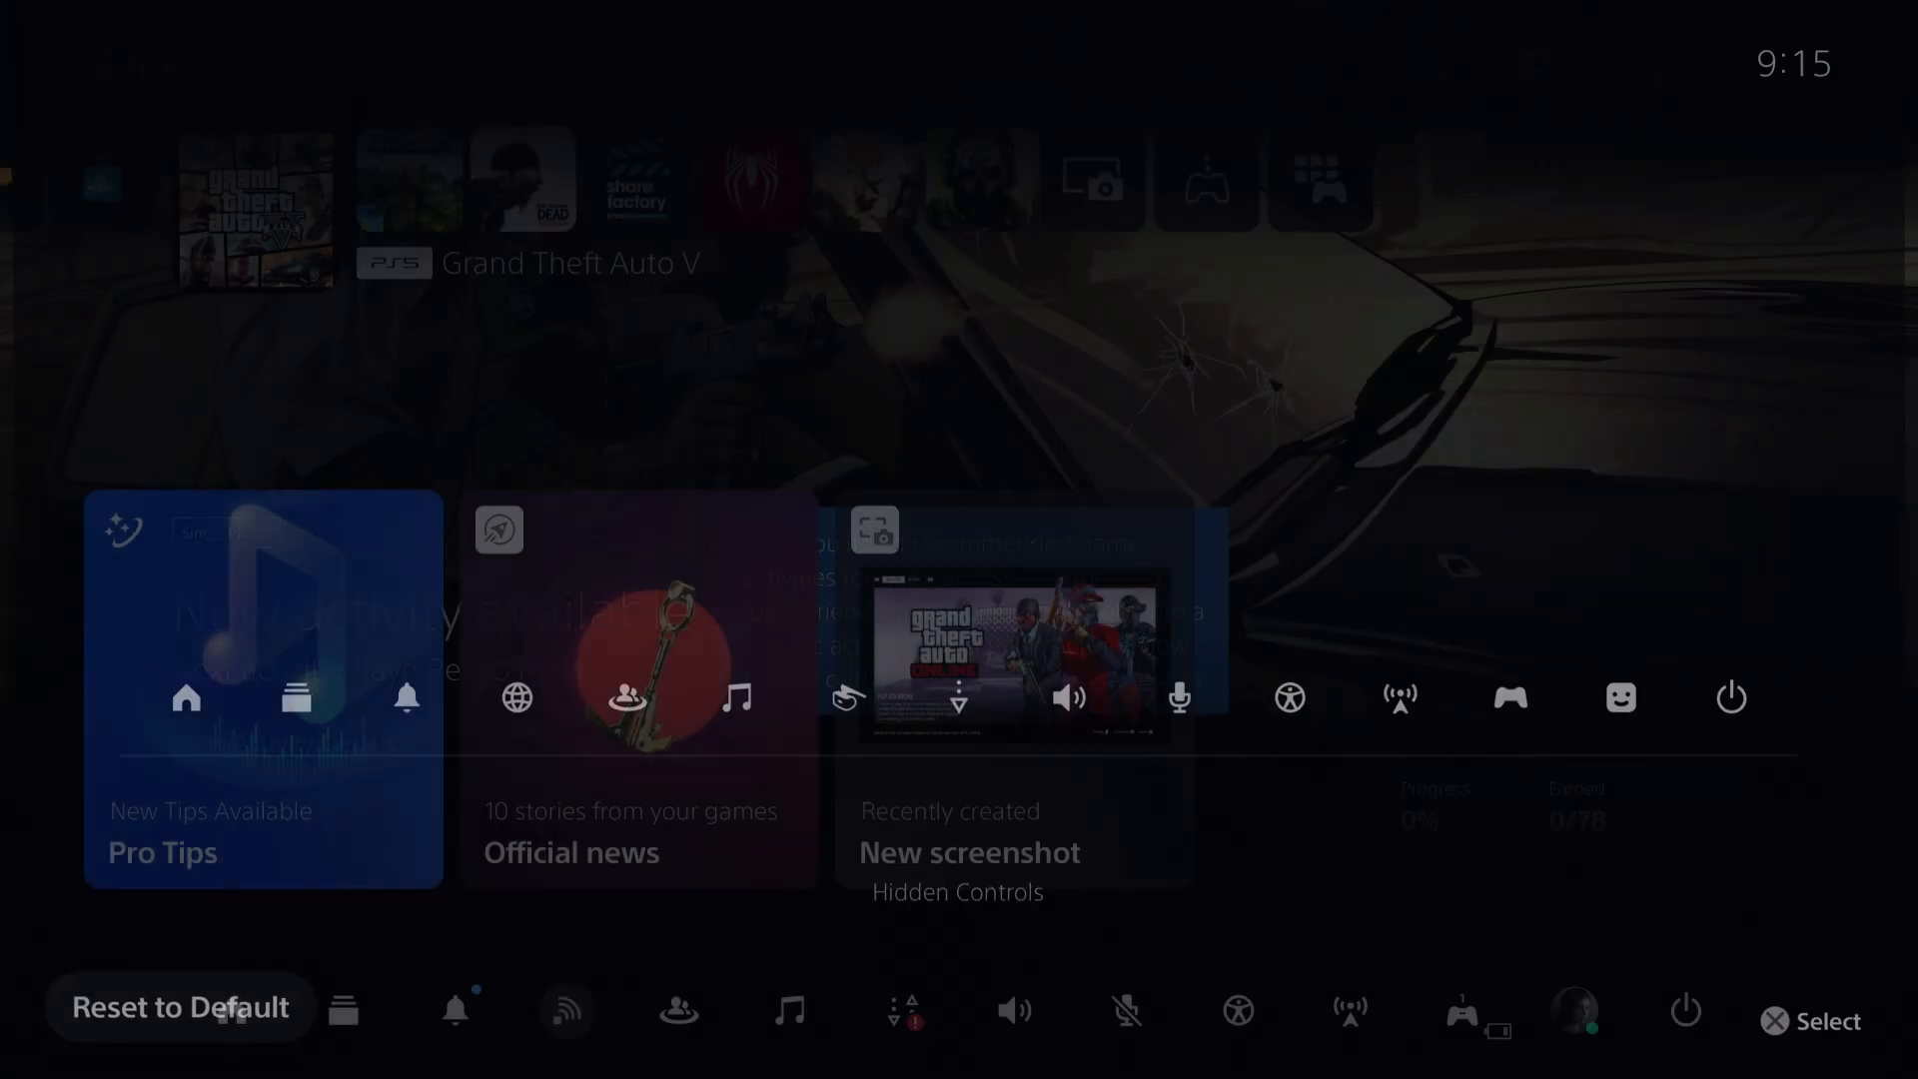
Open Network Settings from the Control Center Network icon to view Connection Status
click(564, 1010)
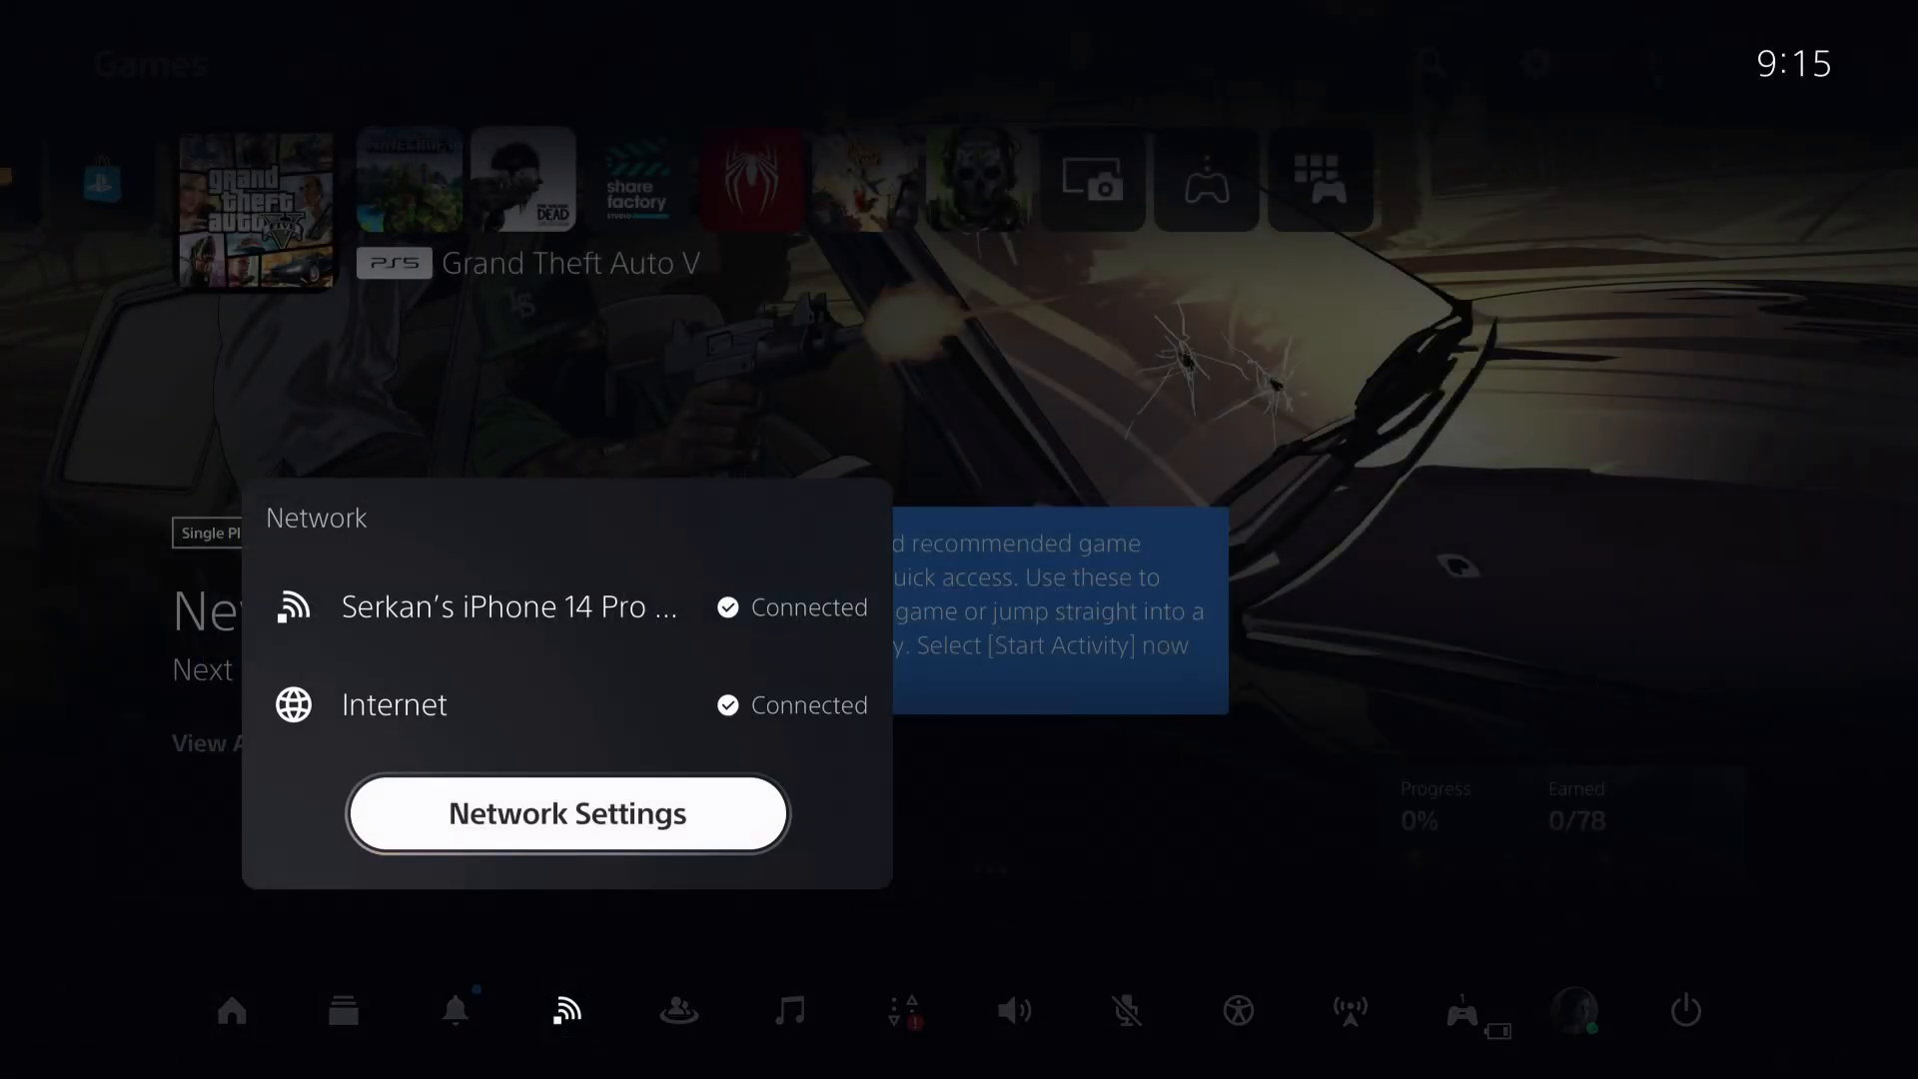
click(567, 812)
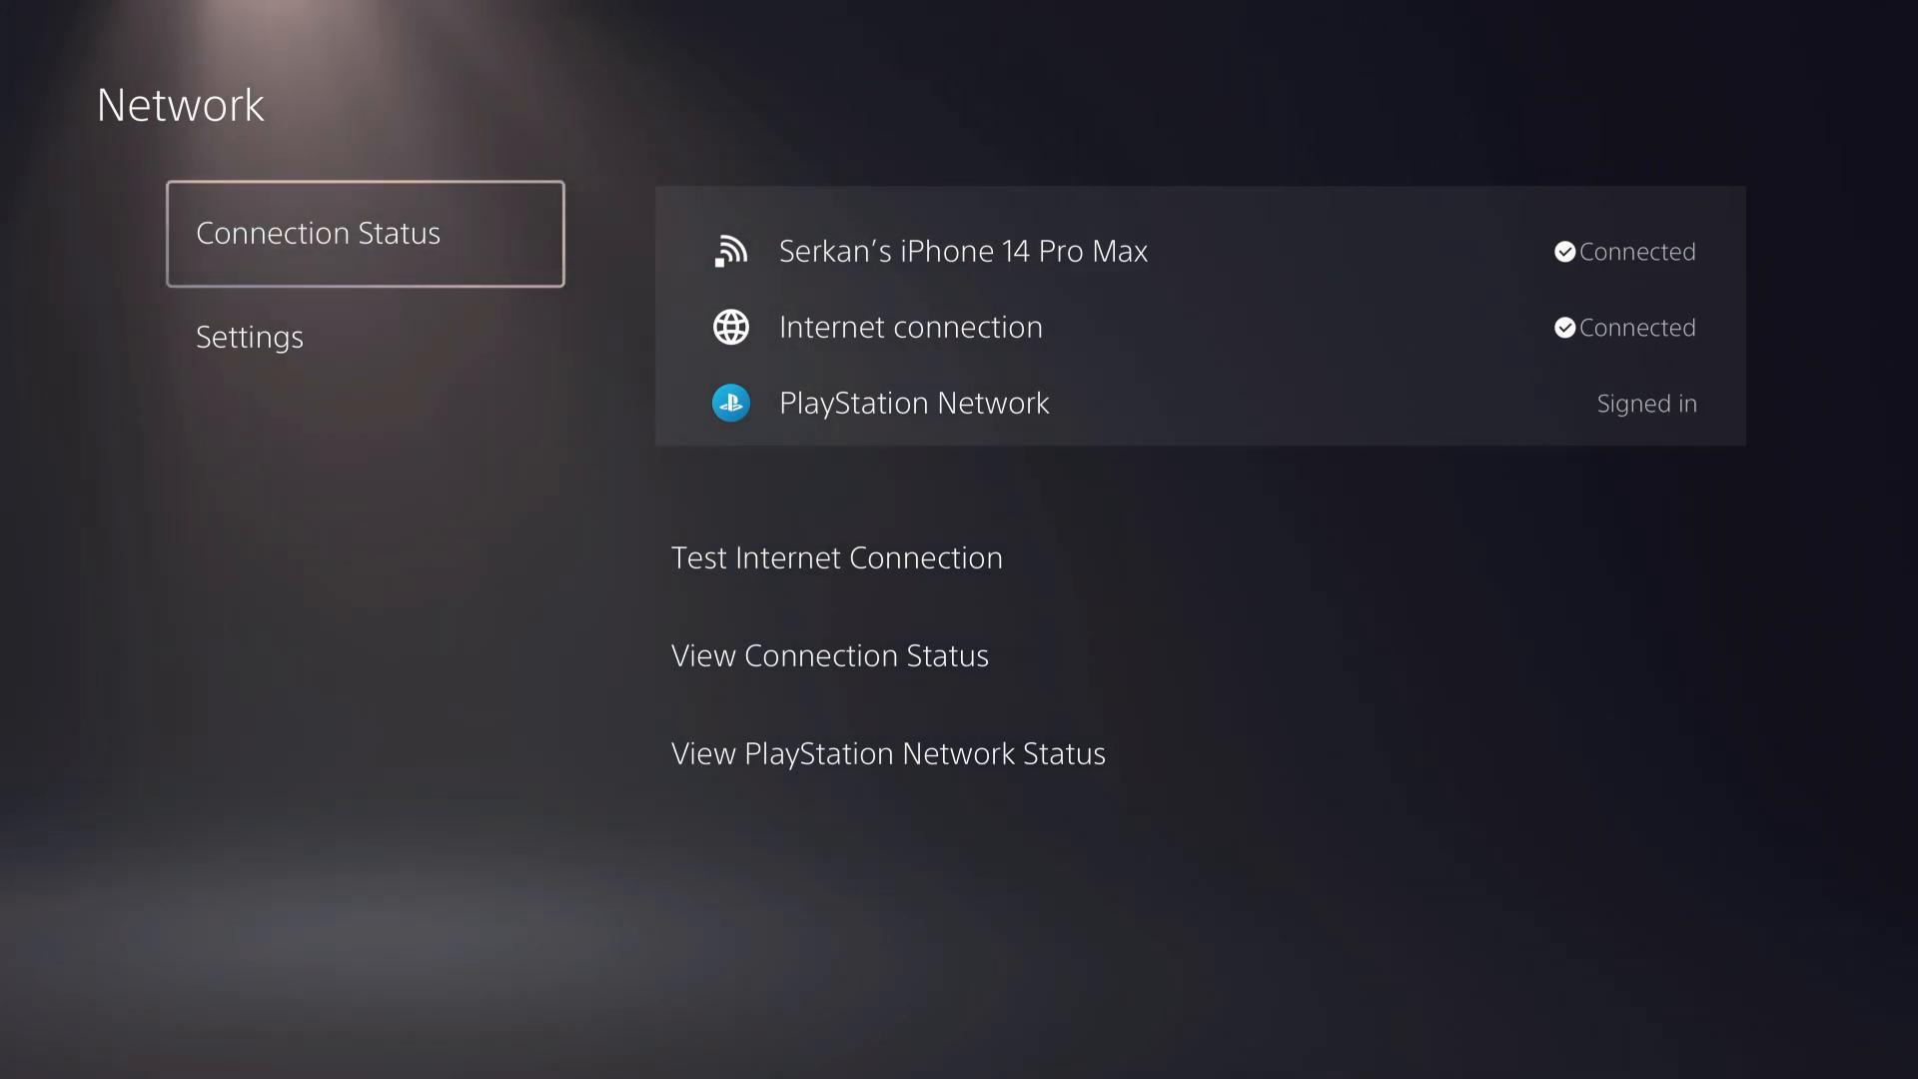
Toggle Connect to the Internet off and back on in network Settings
click(249, 337)
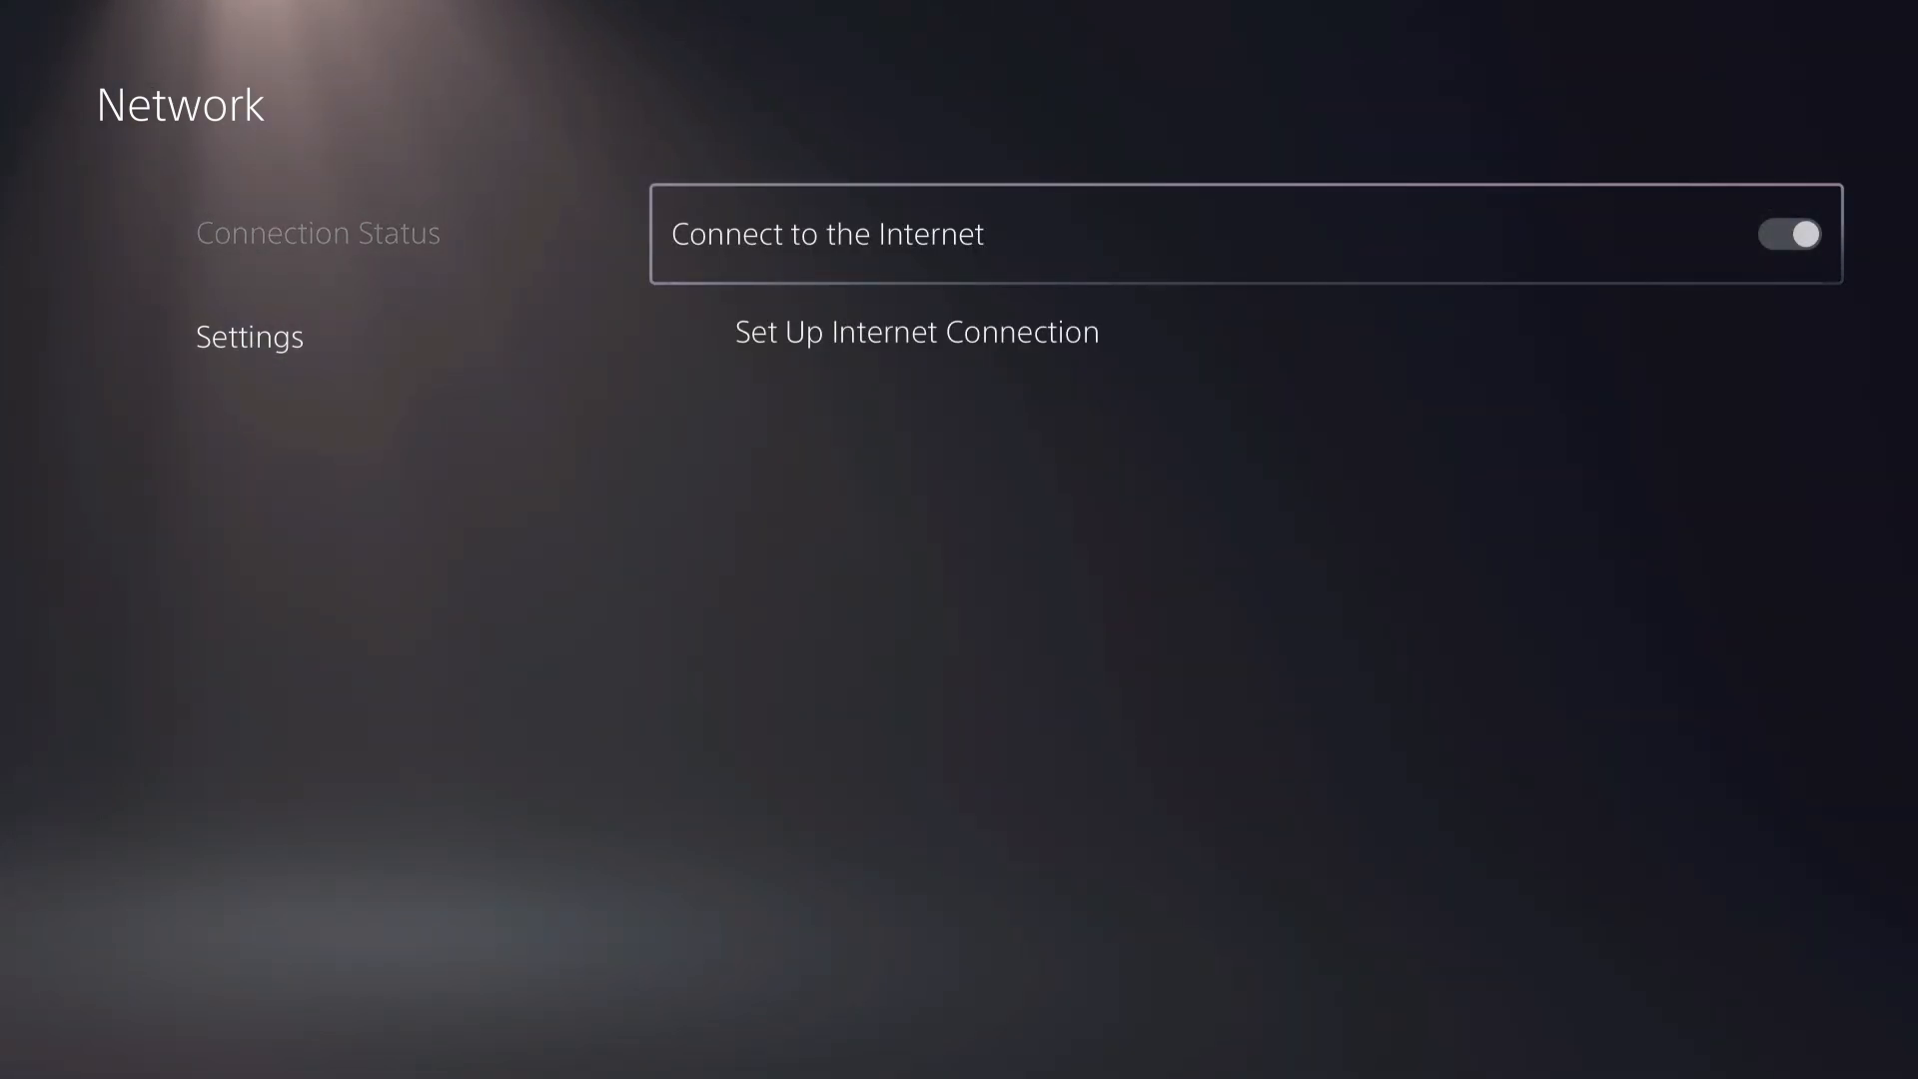
click(1787, 233)
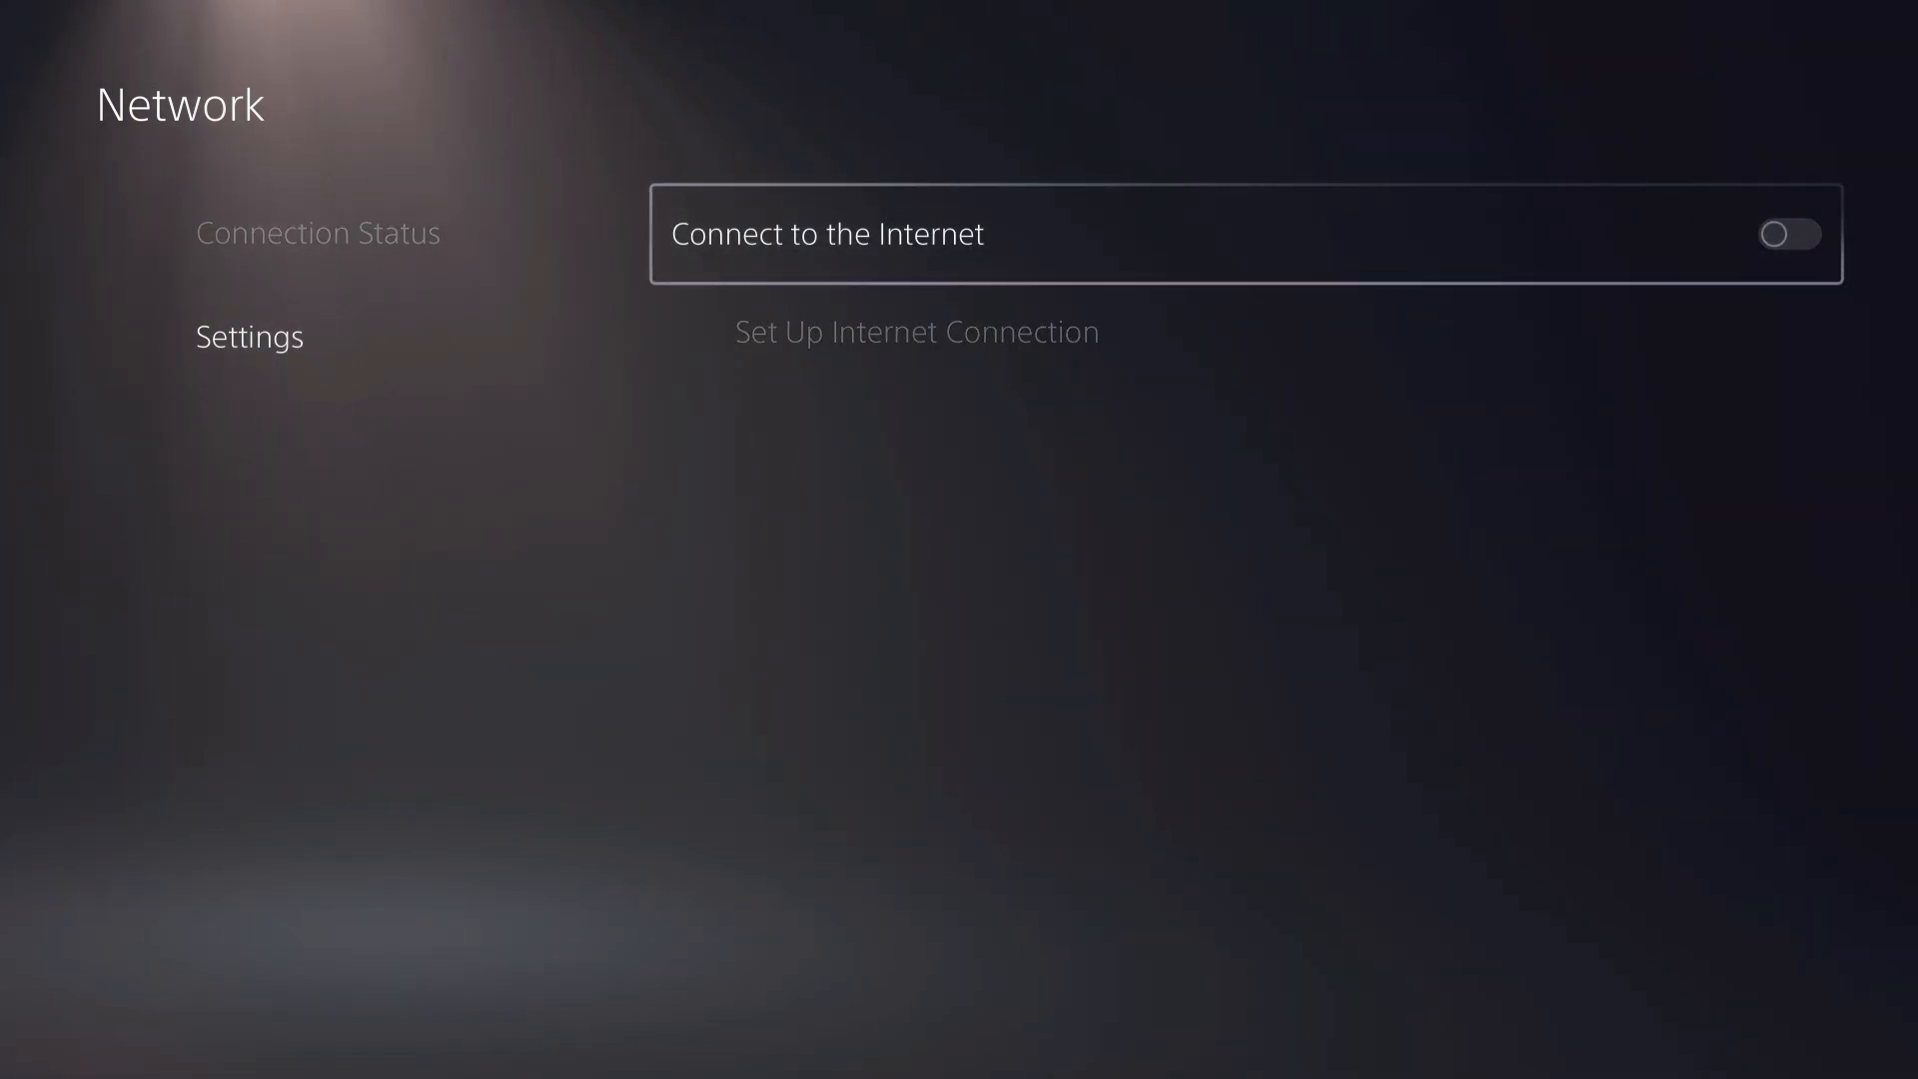
click(315, 233)
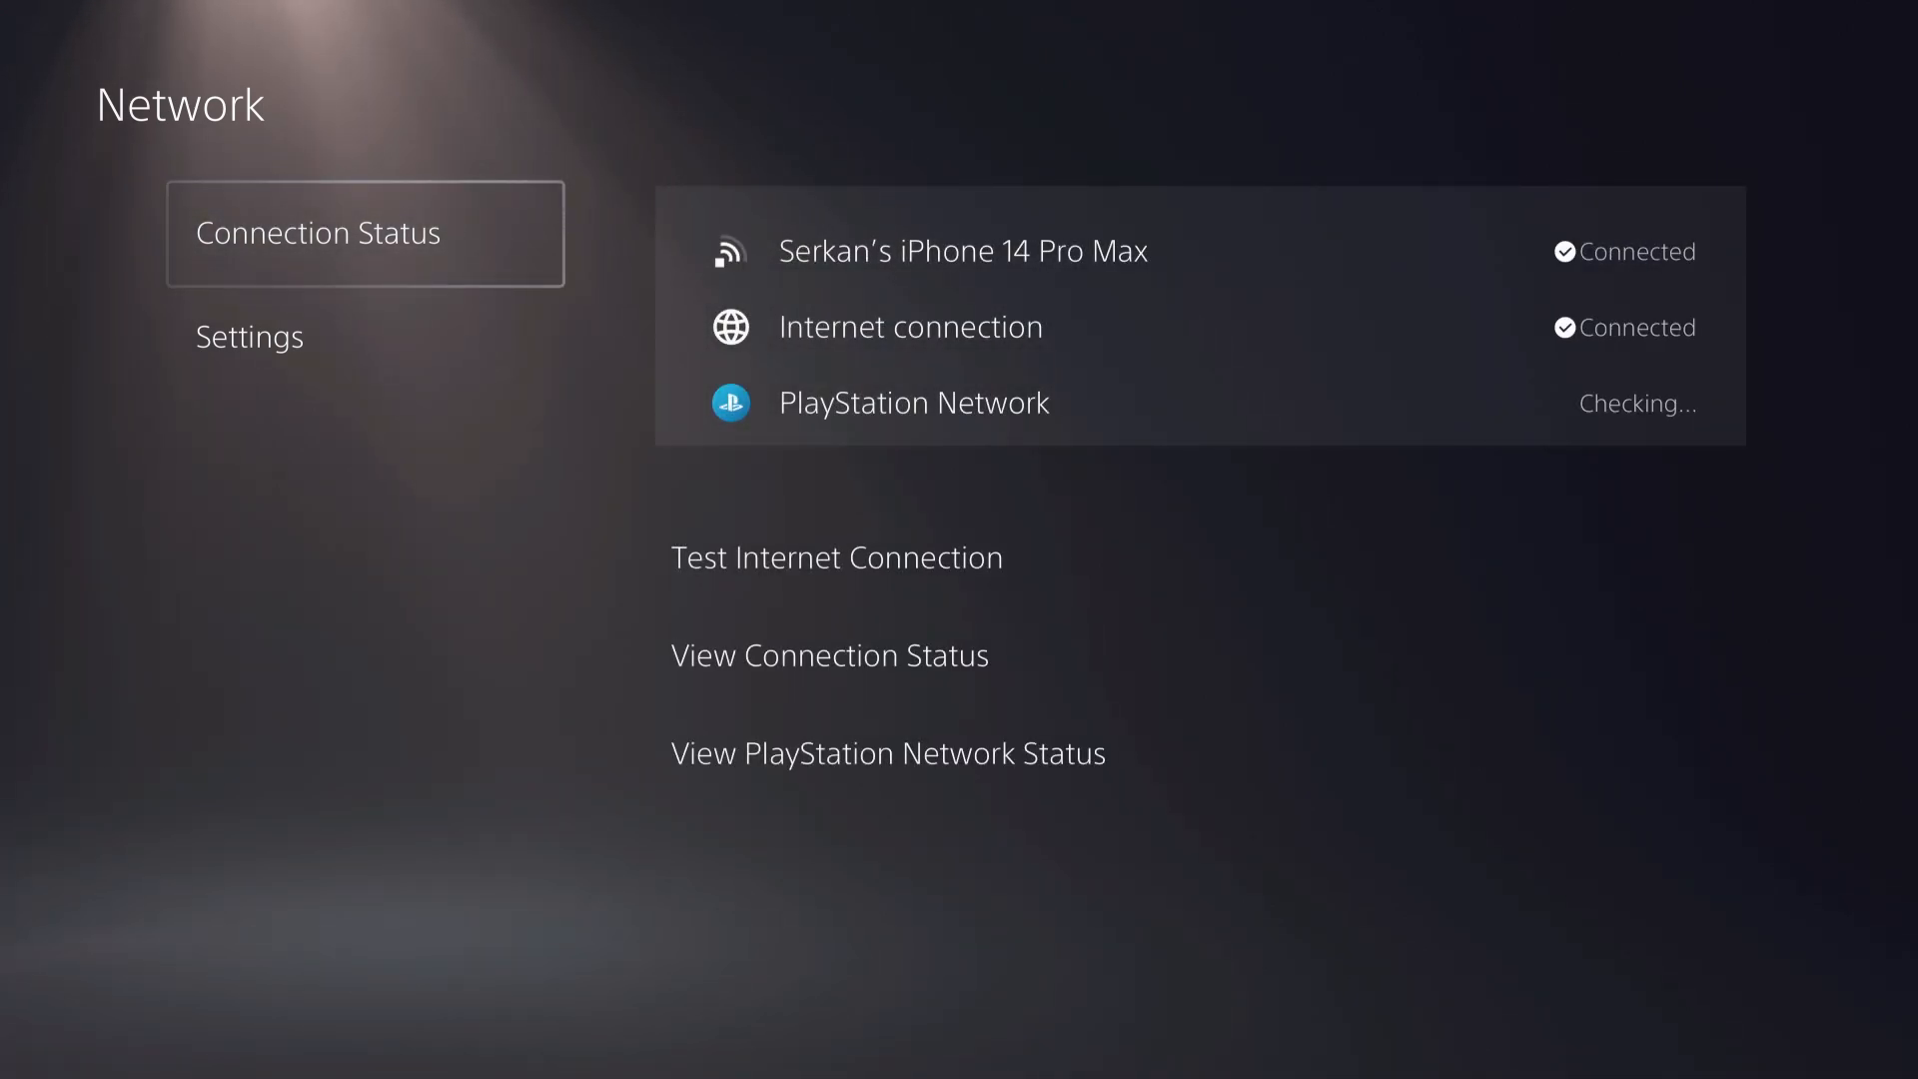
Open Set Up Internet Connection to list registered networks
click(249, 337)
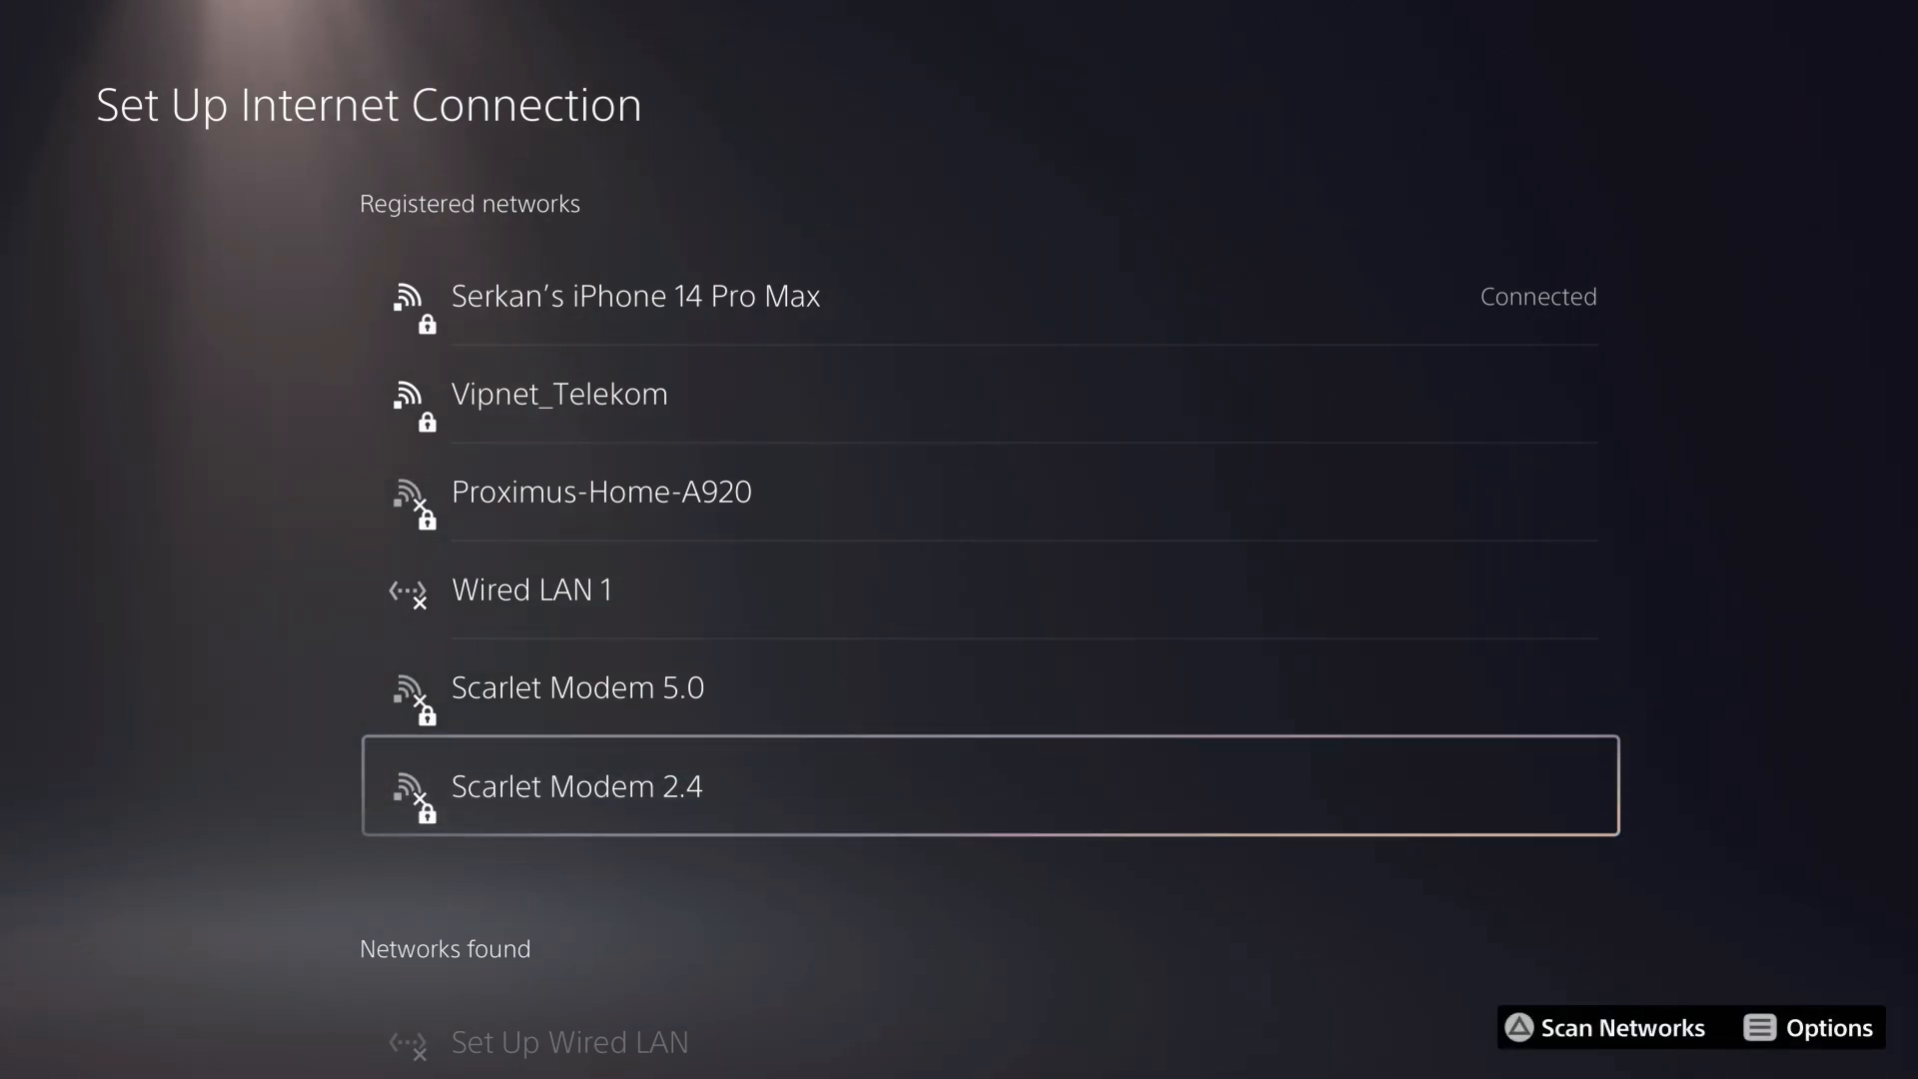
Browse the registered networks, then back out to the home screen
key(up)
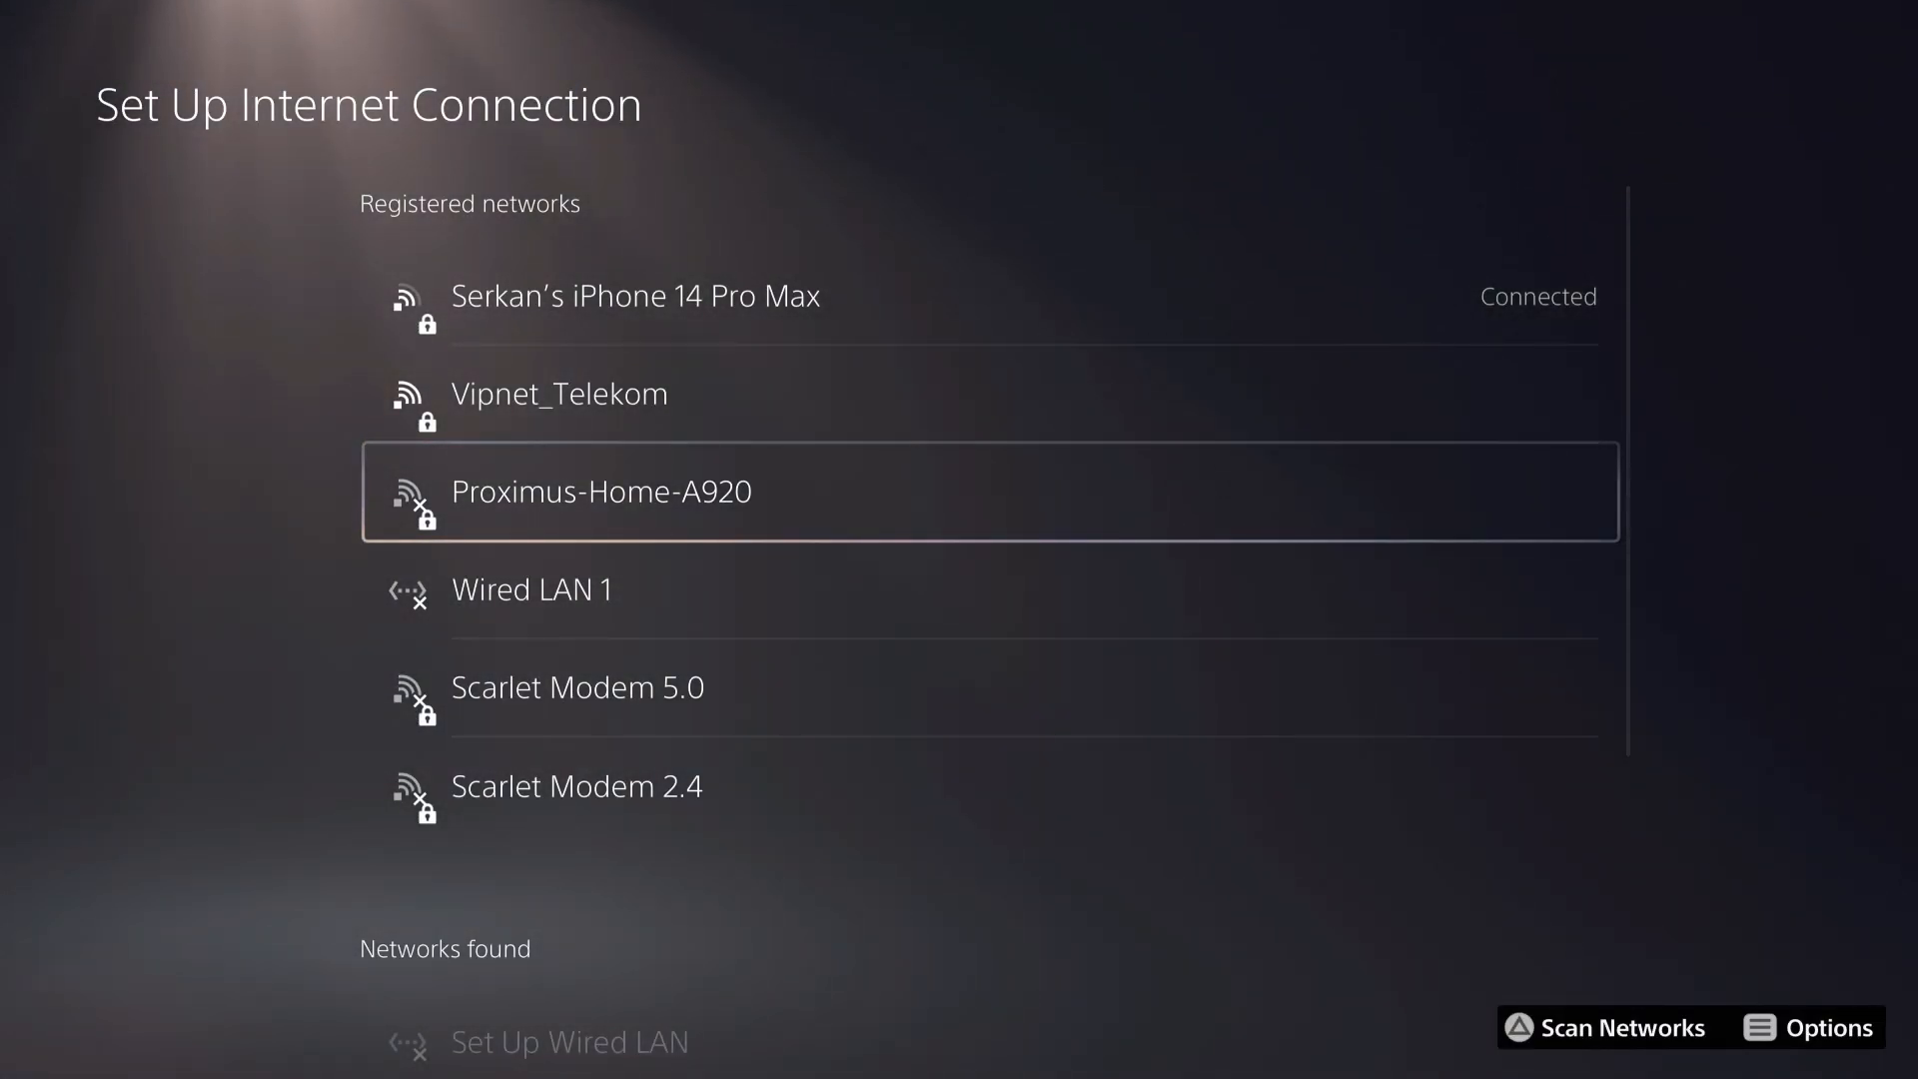
key(Up)
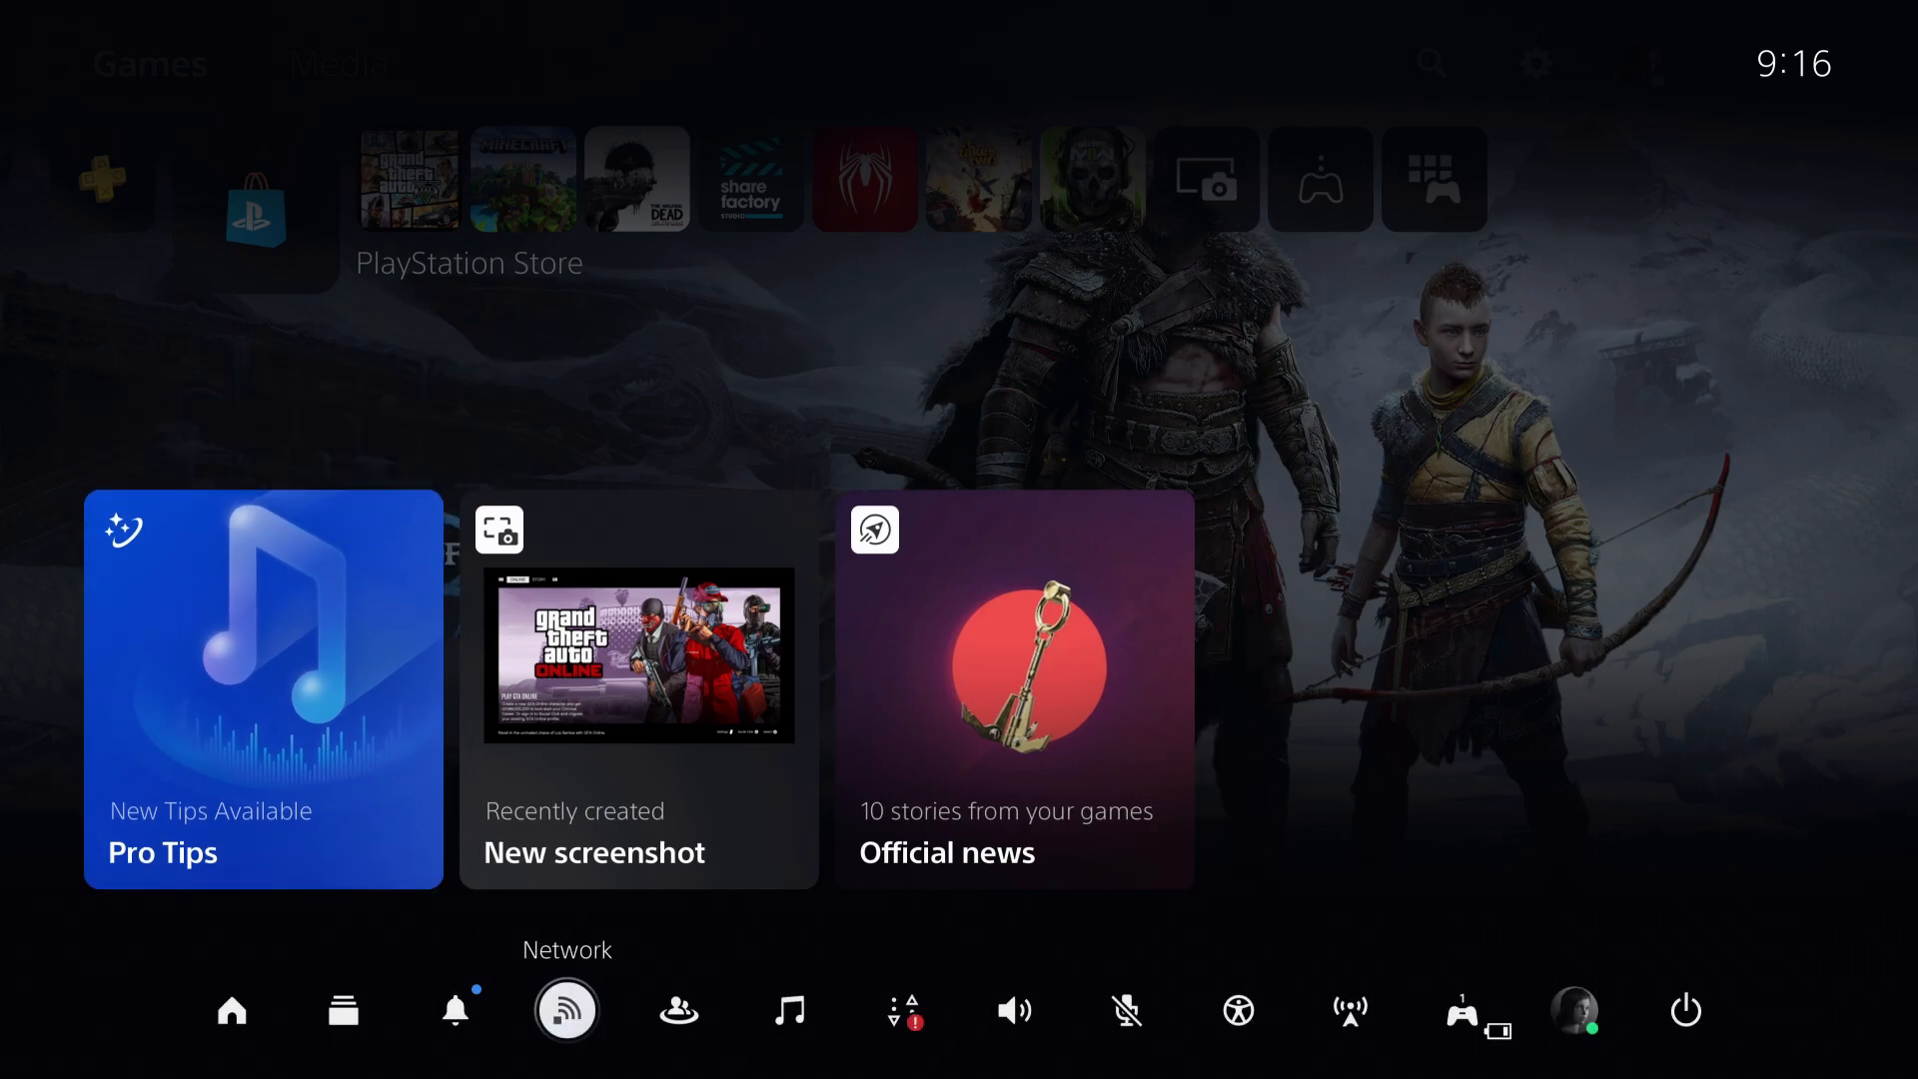
Move to the Power icon and dismiss Control Center to the Games home screen
click(1685, 1010)
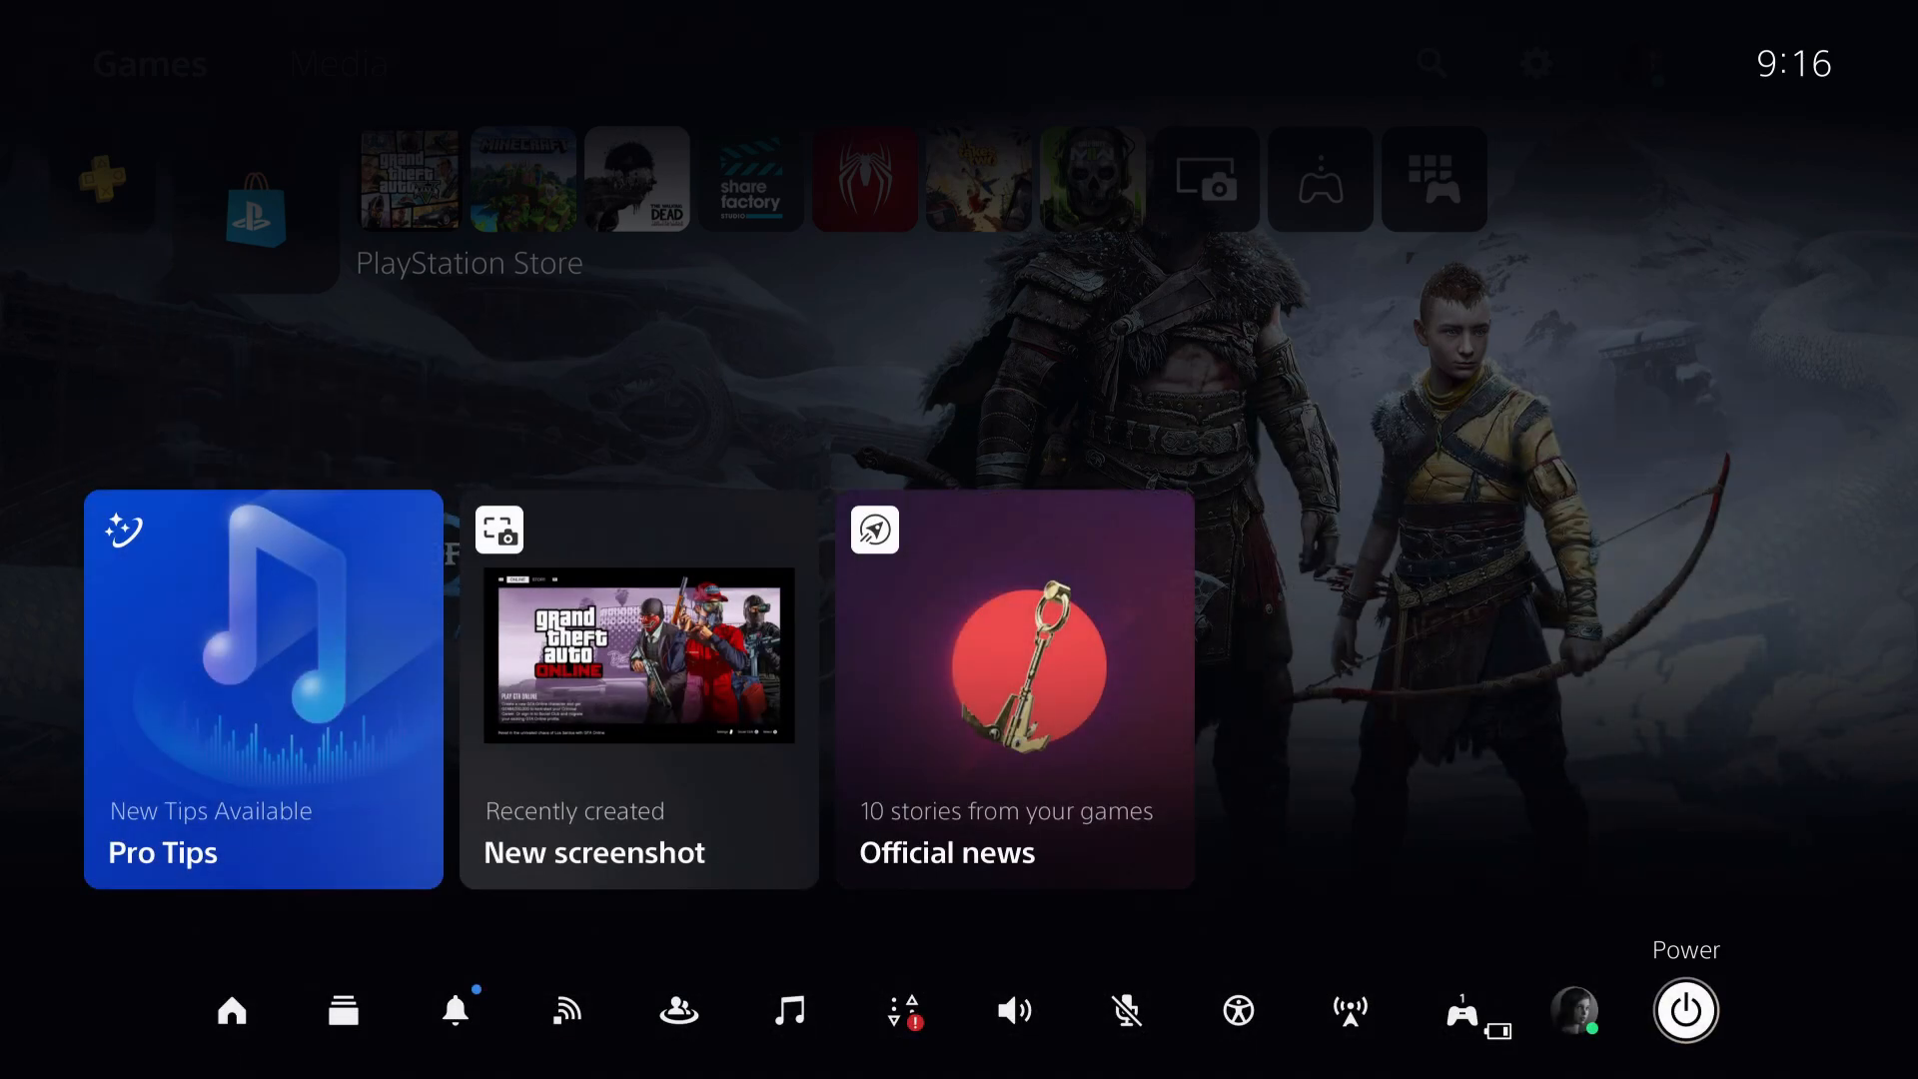
click(253, 180)
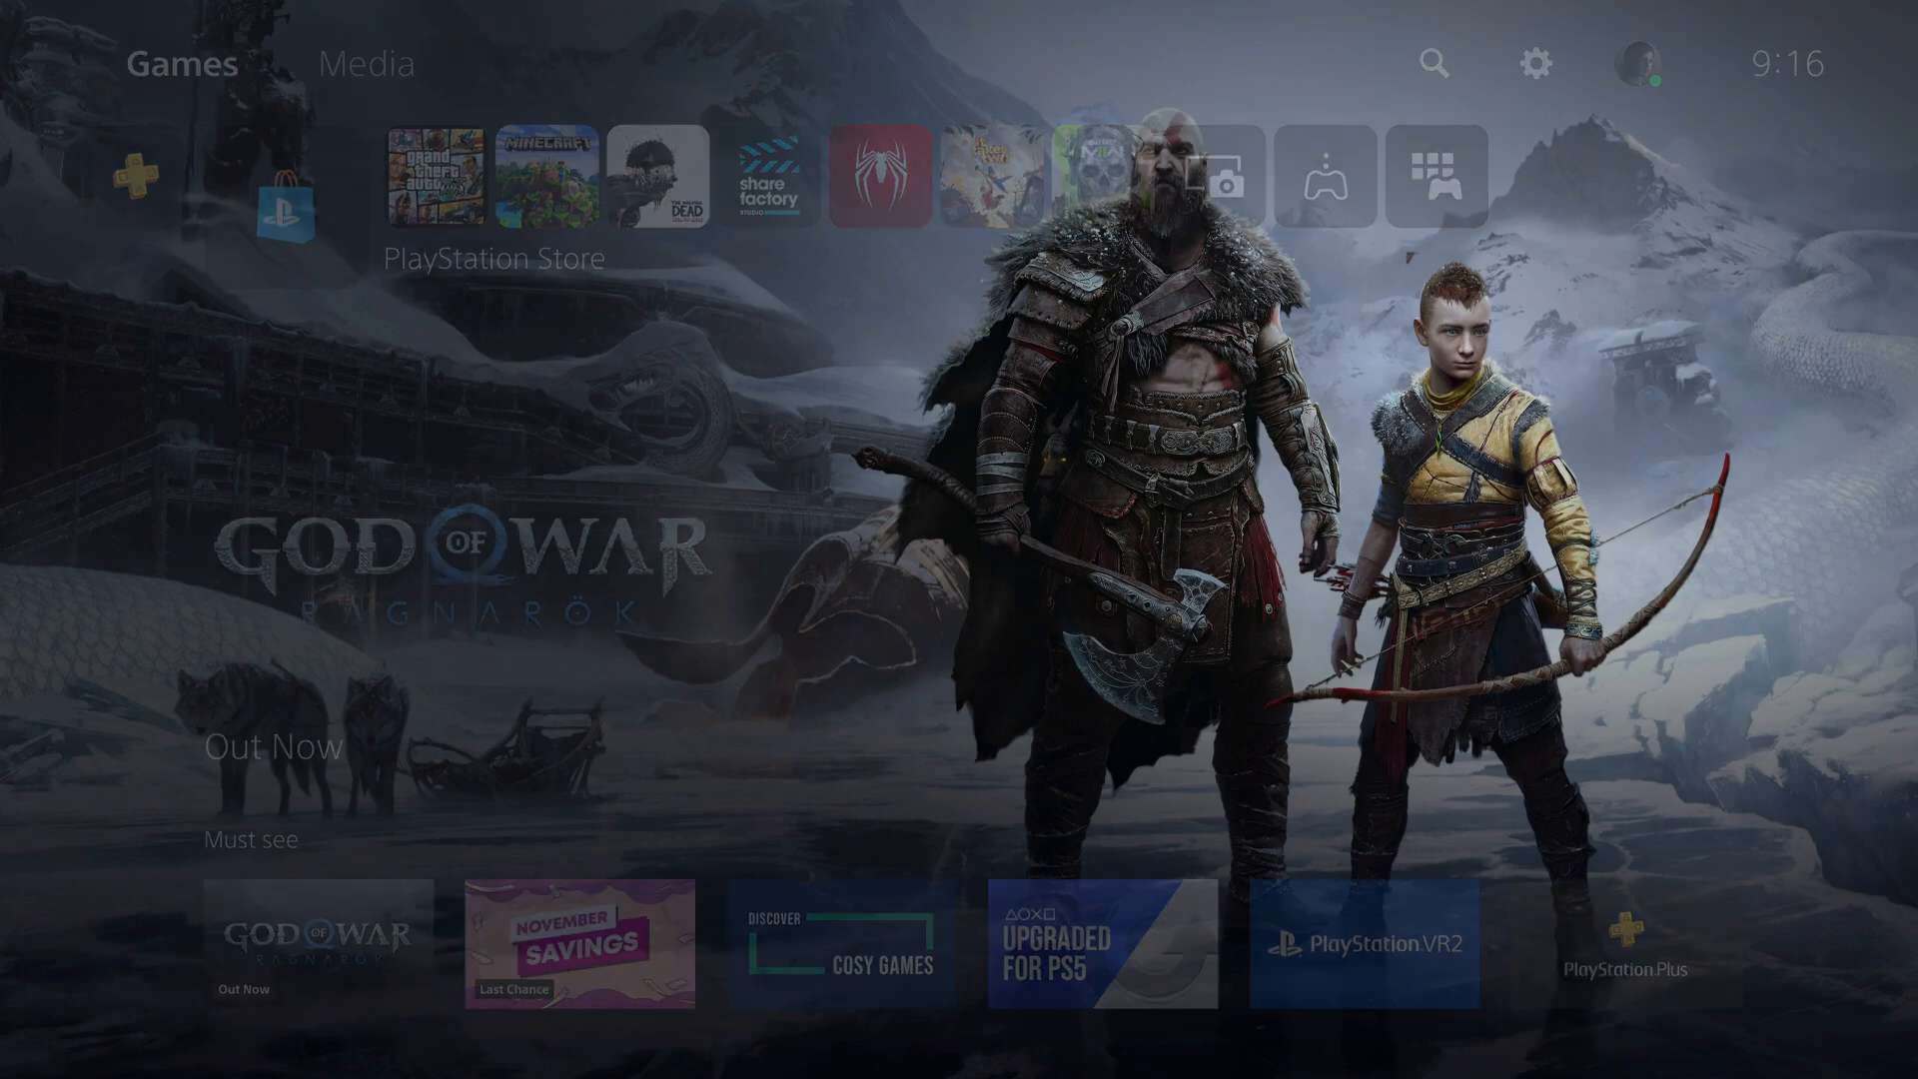
Open console Settings from the home screen gear and highlight Network
click(1543, 62)
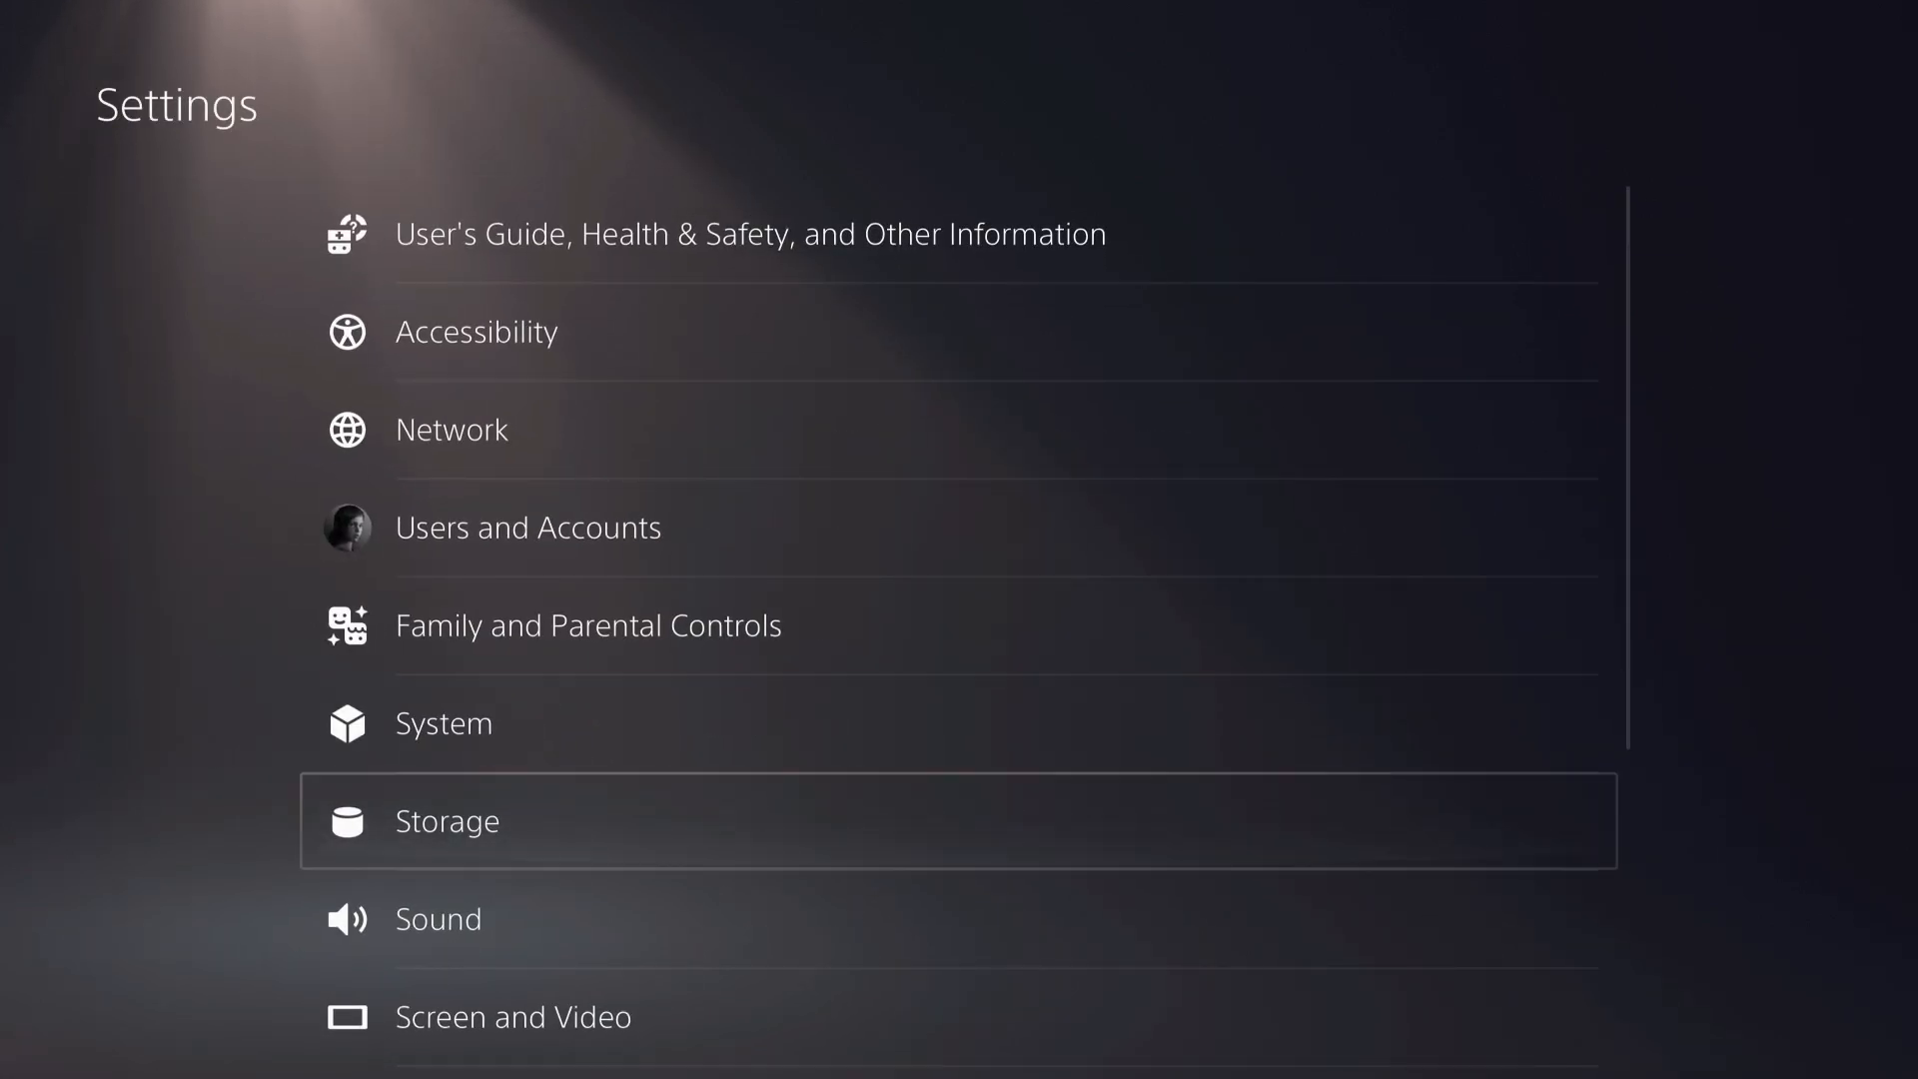
key(up)
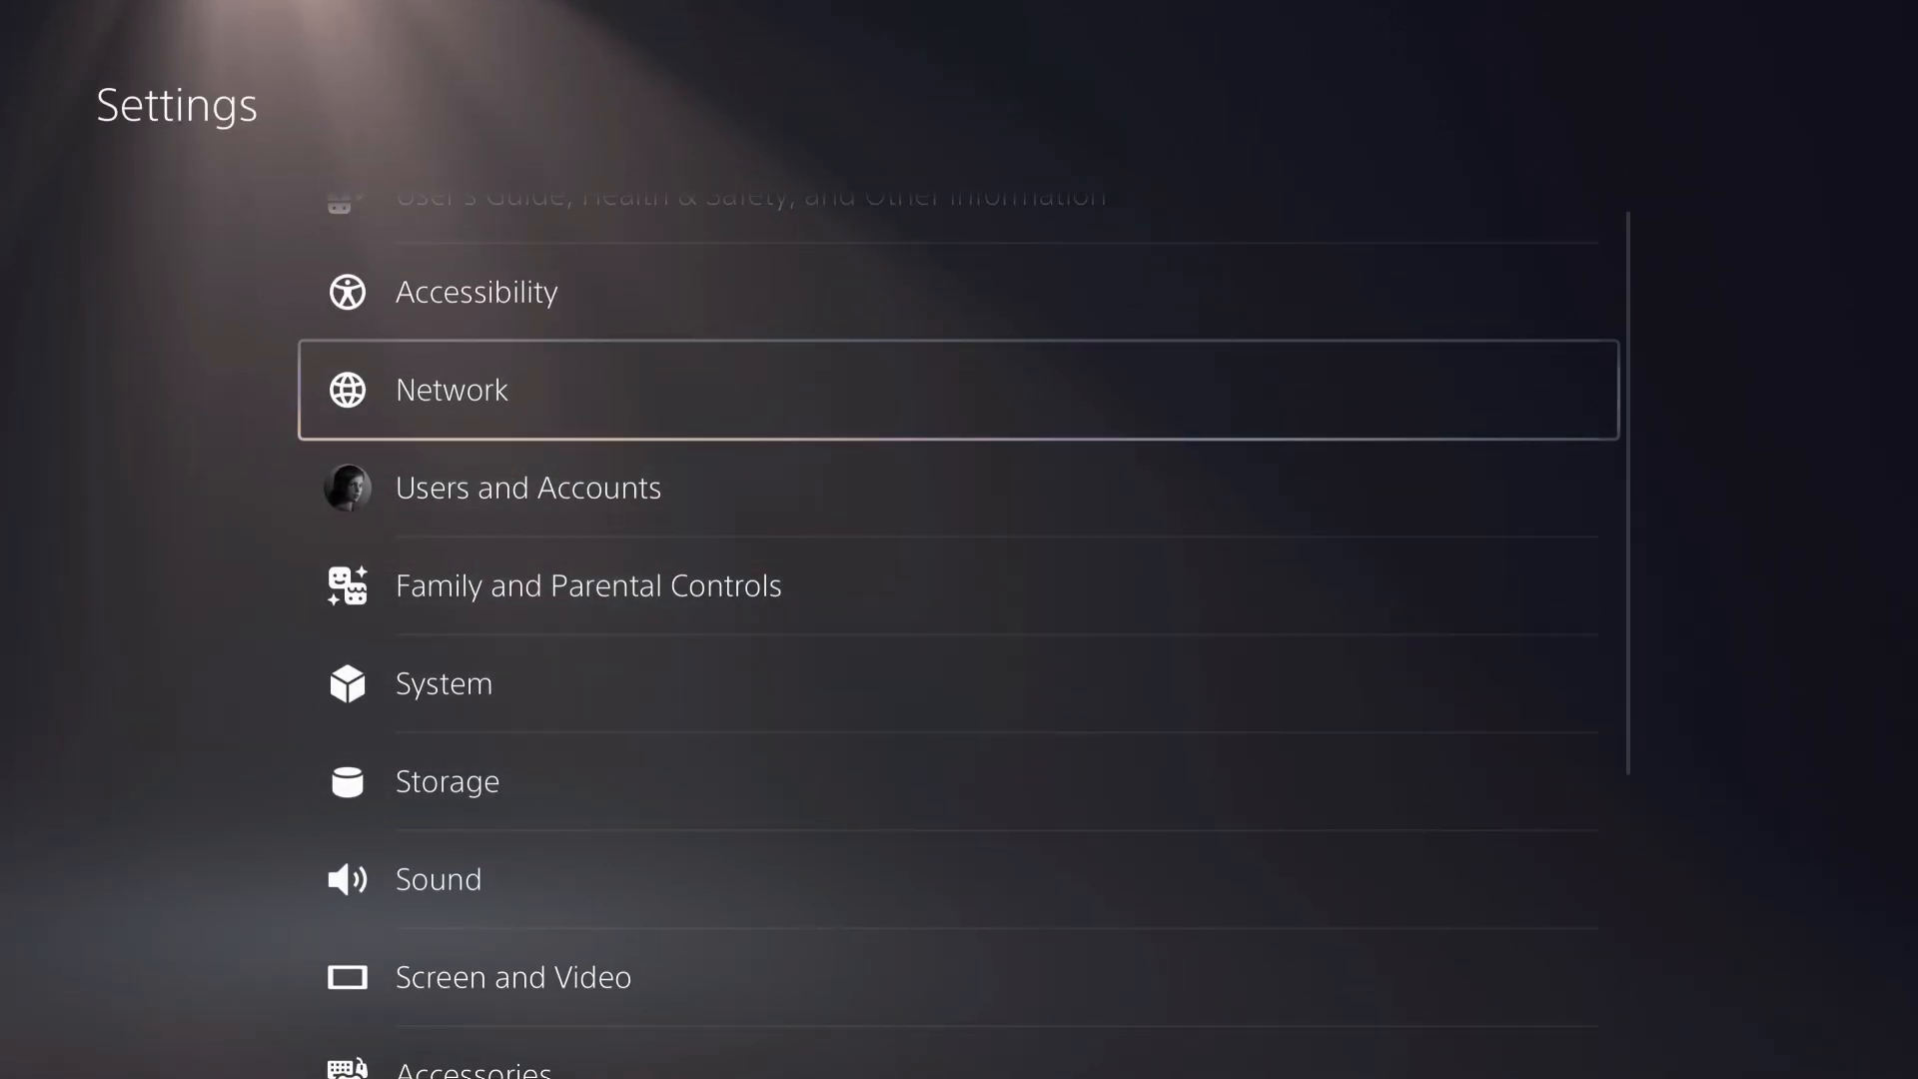